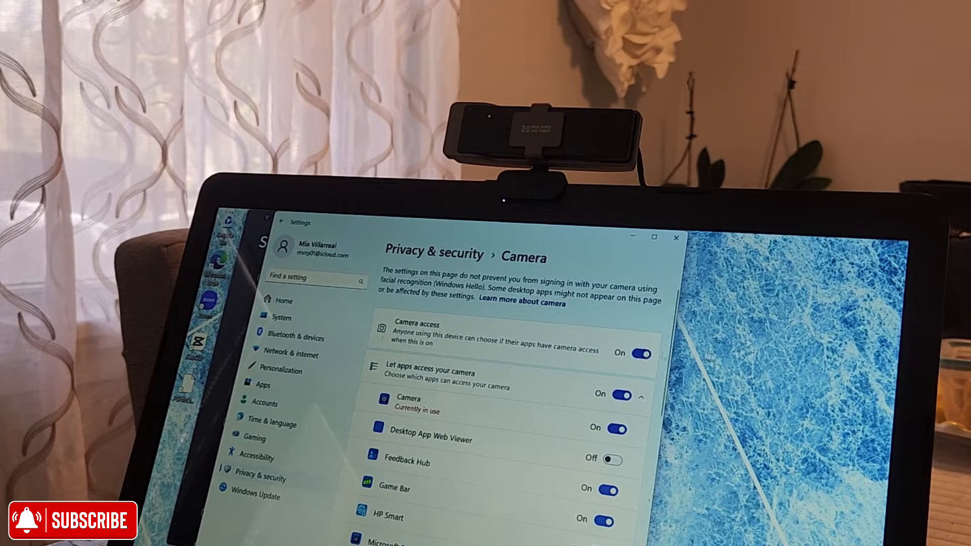
# Step: Verify camera and microphone access are on and ZS CAMERA is connected, then close Settings
pyautogui.click(639, 354)
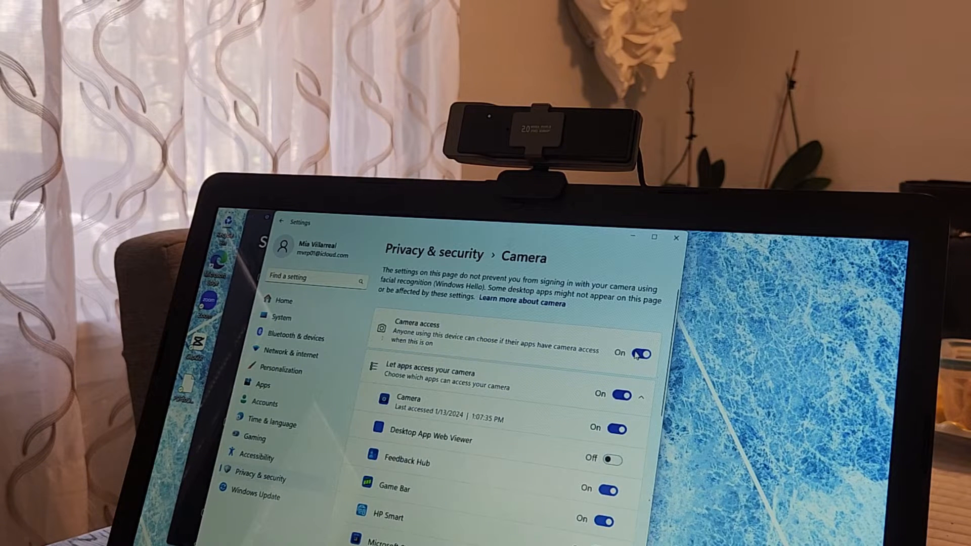
pyautogui.scroll(-3)
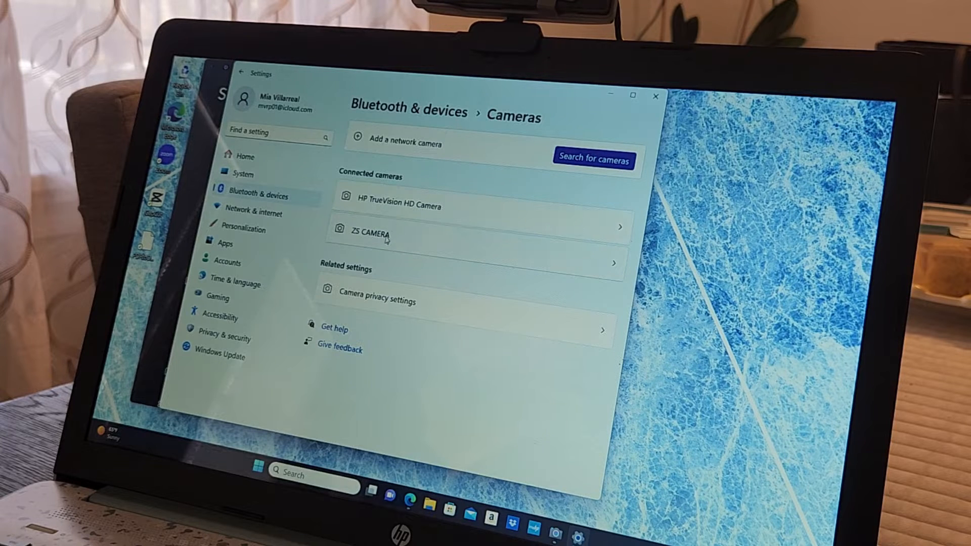
pyautogui.click(374, 232)
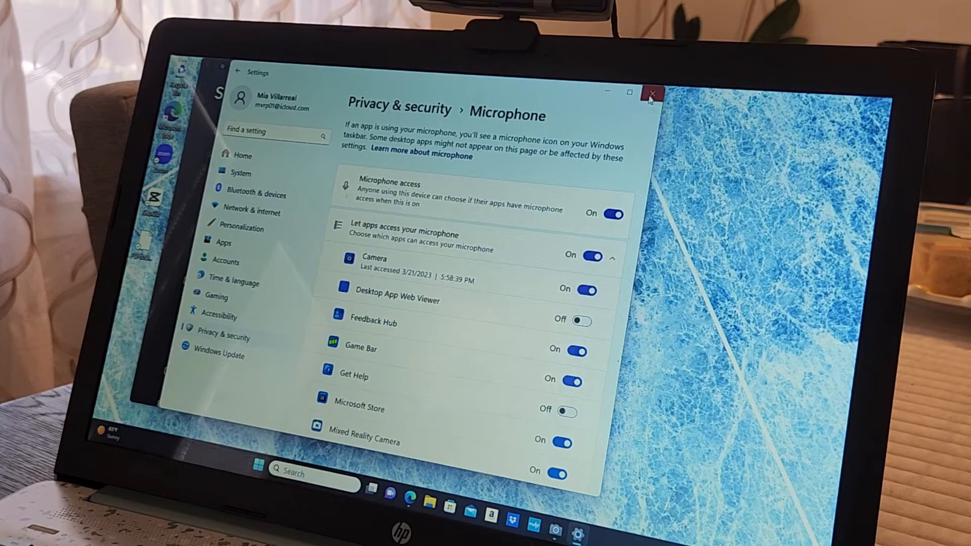
pyautogui.click(654, 95)
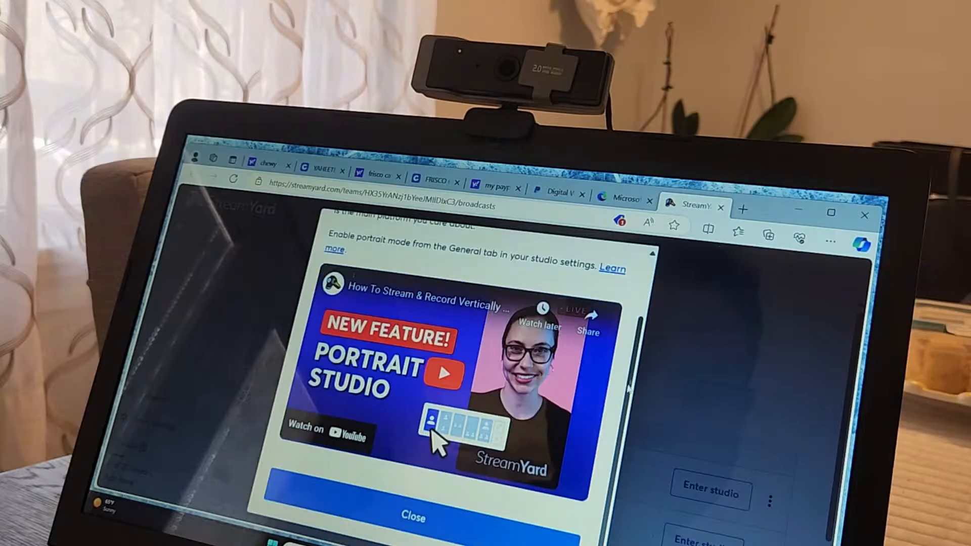
# Step: Dismiss the Portrait mode popup and create a new recording to reach the camera and mic check
pyautogui.click(418, 514)
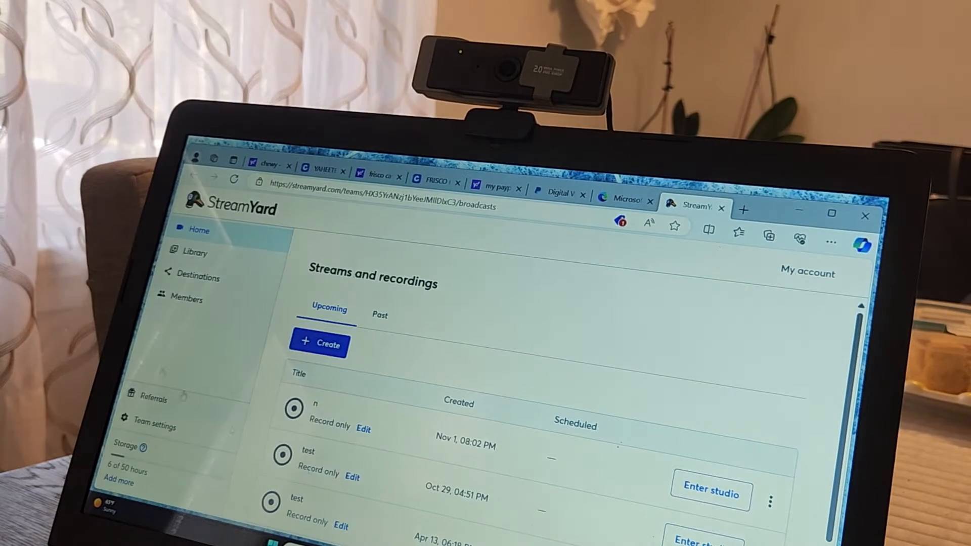
pyautogui.click(320, 344)
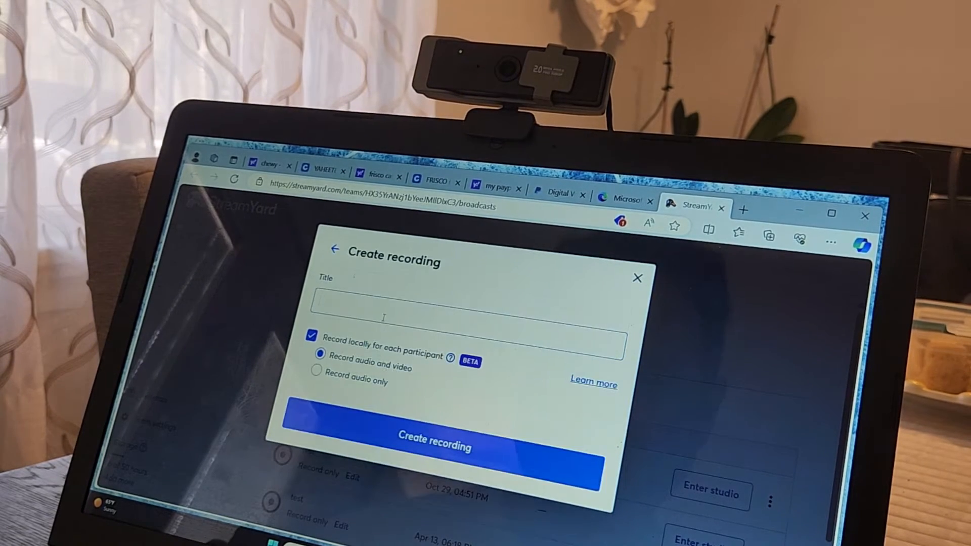
pyautogui.click(433, 442)
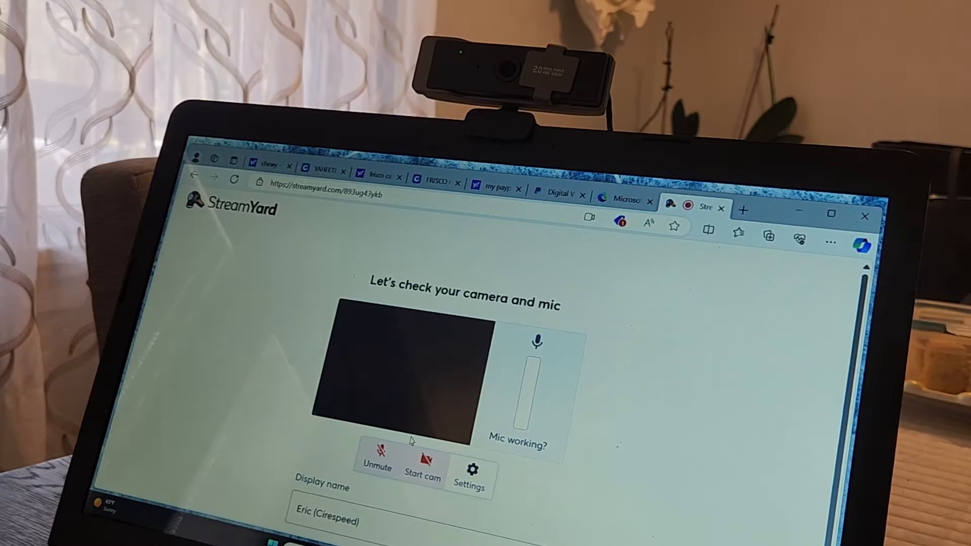
# Step: Unmute the mic and start the camera, then bring up studio settings showing ZS CAMERA at 720p
pyautogui.click(423, 465)
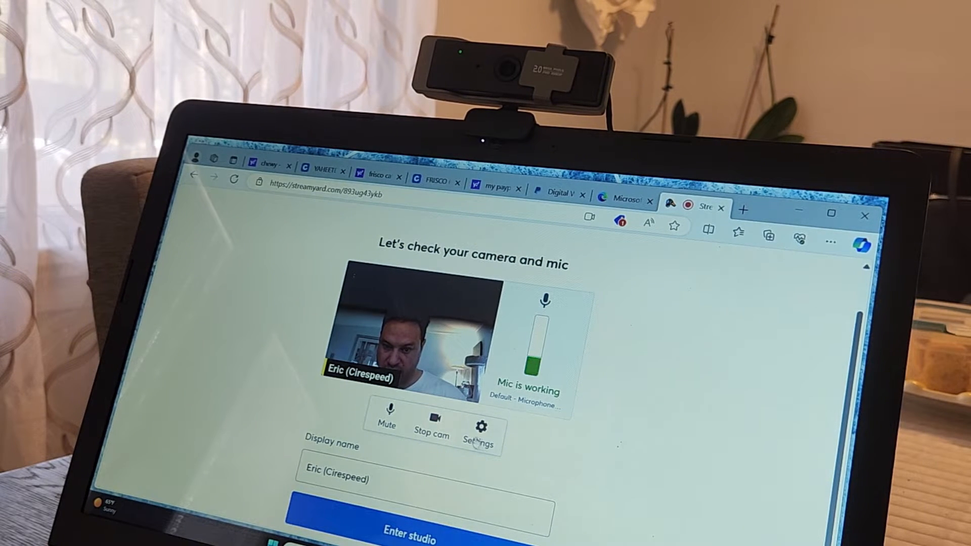
pyautogui.click(482, 426)
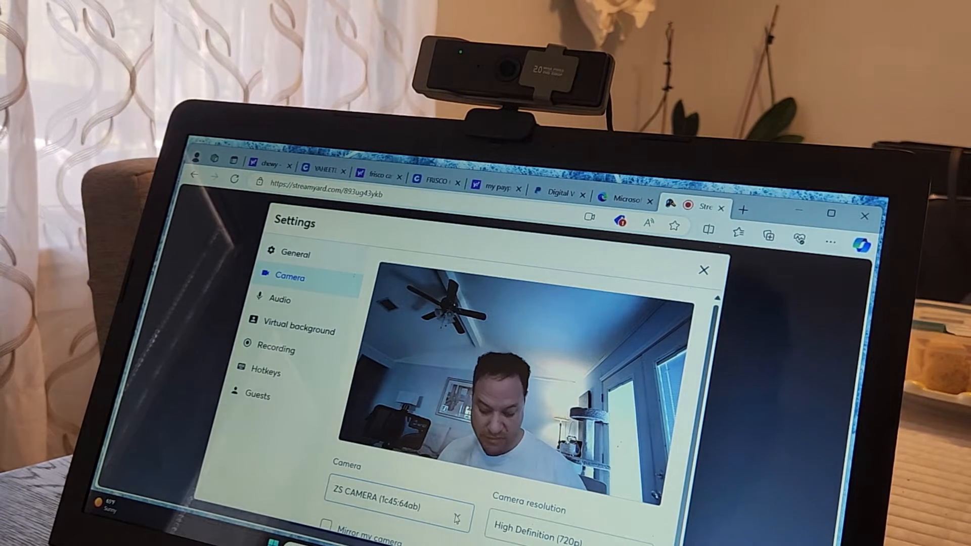
# Step: Try HP TrueVision HD Camera, switch back to ZS CAMERA, and move to Audio settings
pyautogui.click(402, 501)
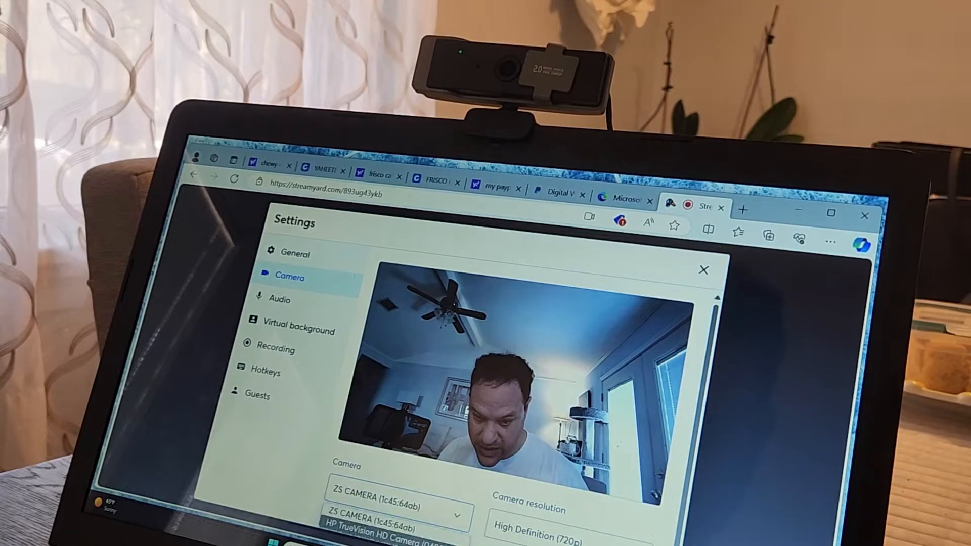
pyautogui.click(370, 528)
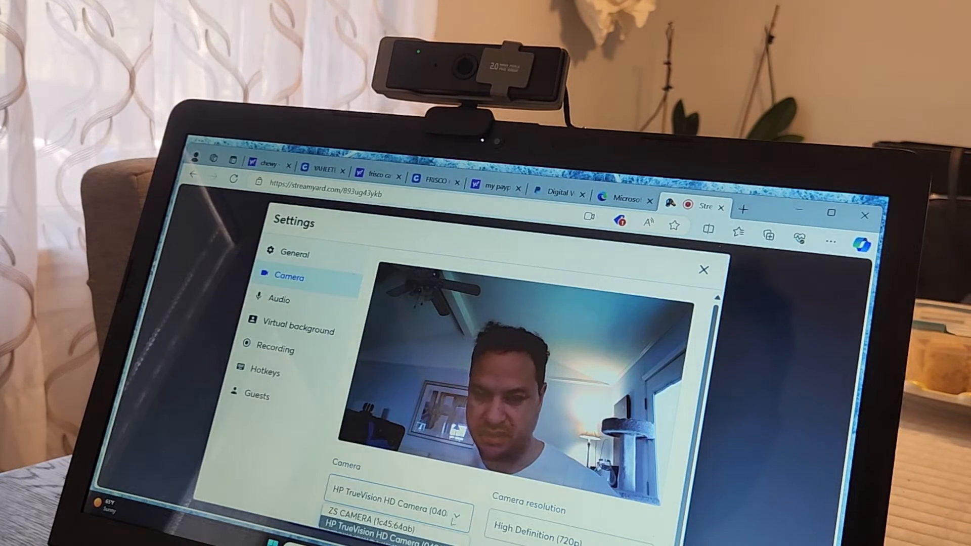
pyautogui.click(369, 519)
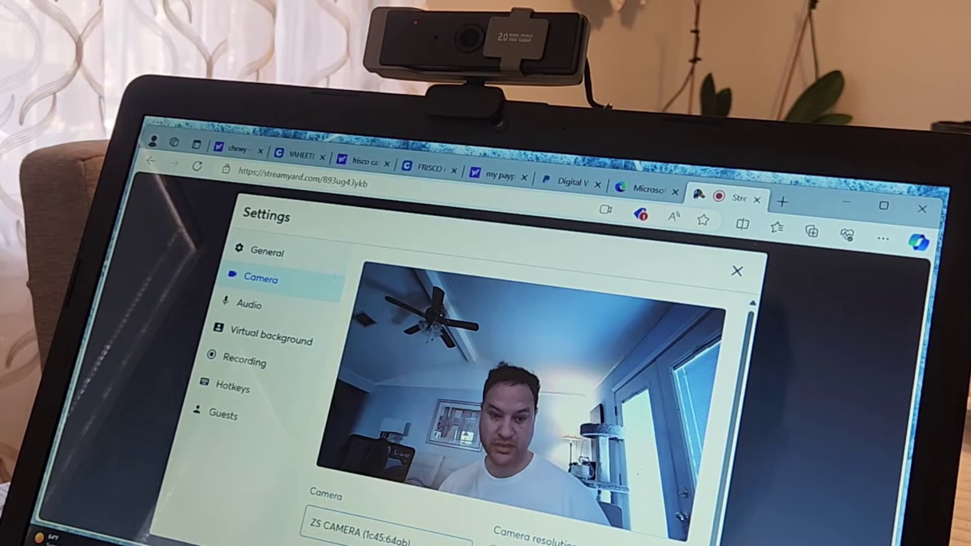
pyautogui.click(247, 305)
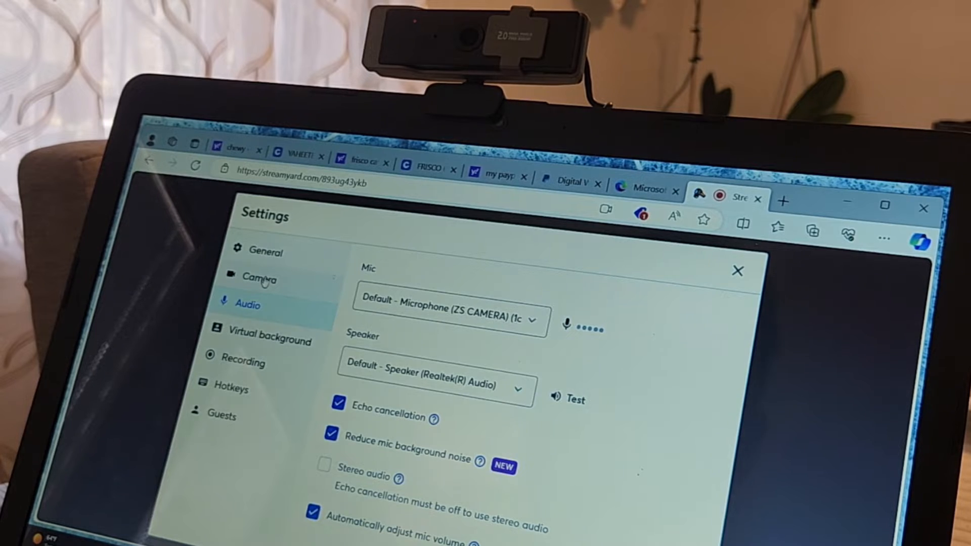
# Step: Review the mic choices and keep Microphone (ZS CAMERA) selected
pyautogui.click(258, 279)
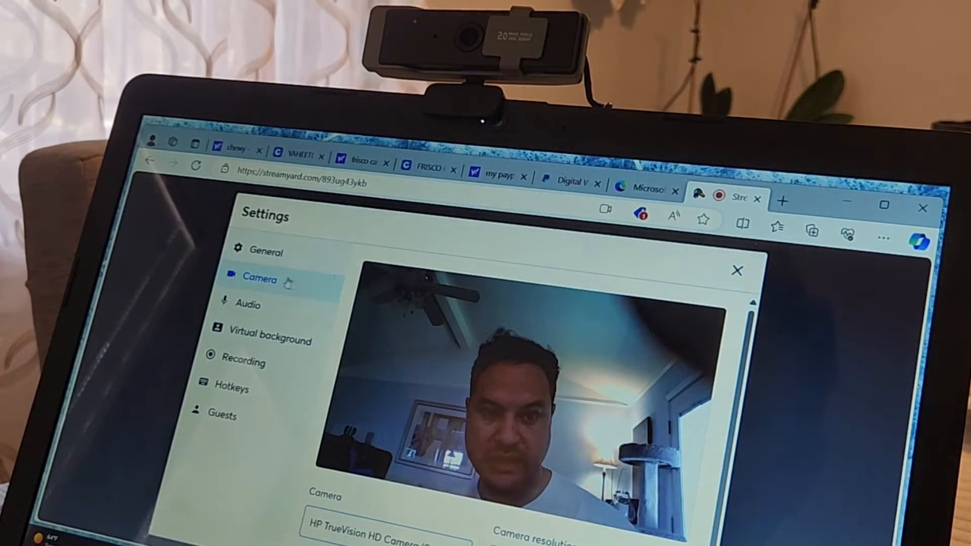
pyautogui.click(247, 306)
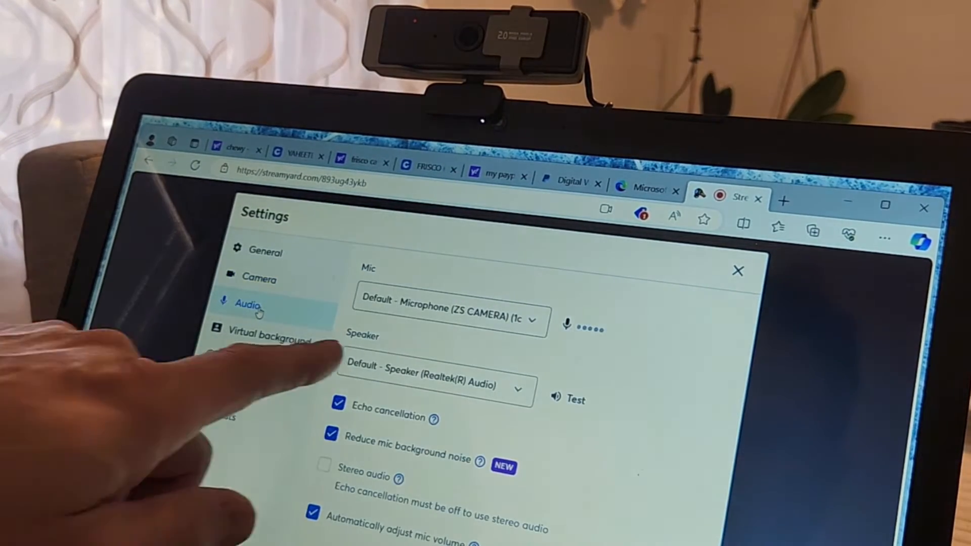
pyautogui.click(451, 312)
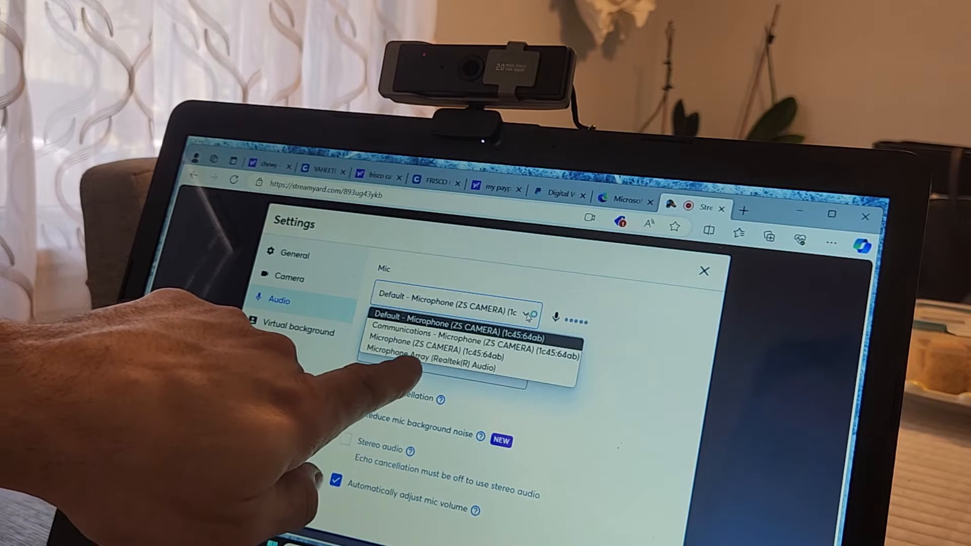
pyautogui.click(459, 326)
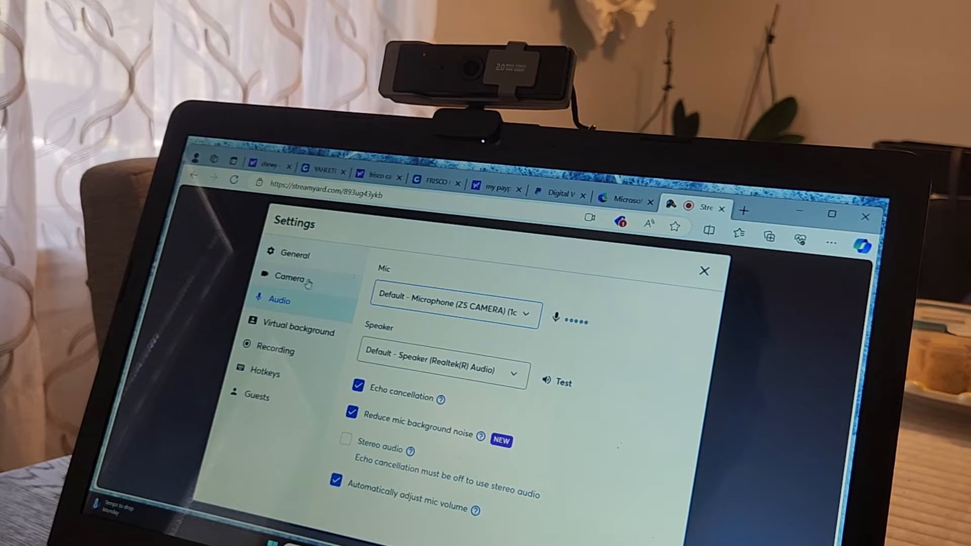
# Step: Return to Camera settings and list the available cameras to pick ZS CAMERA
pyautogui.click(295, 278)
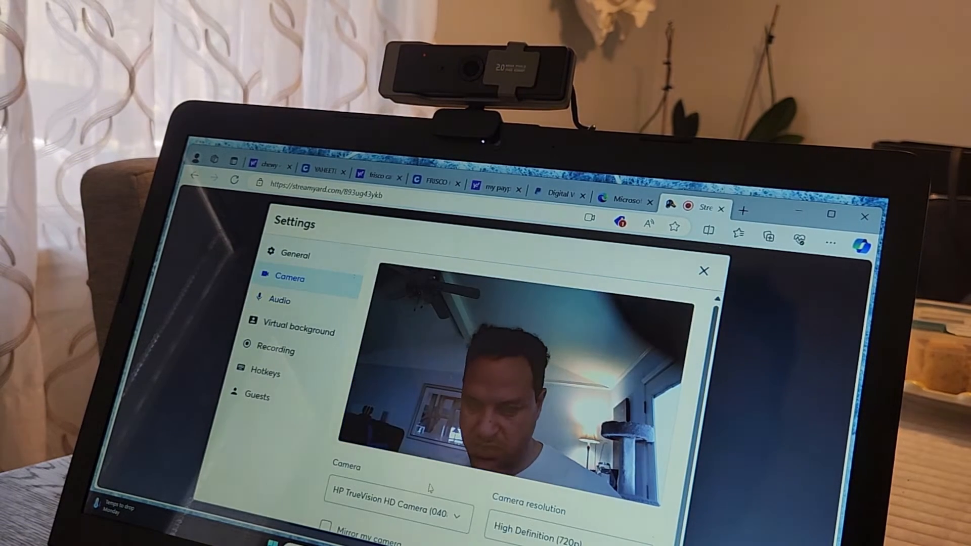
pyautogui.click(403, 499)
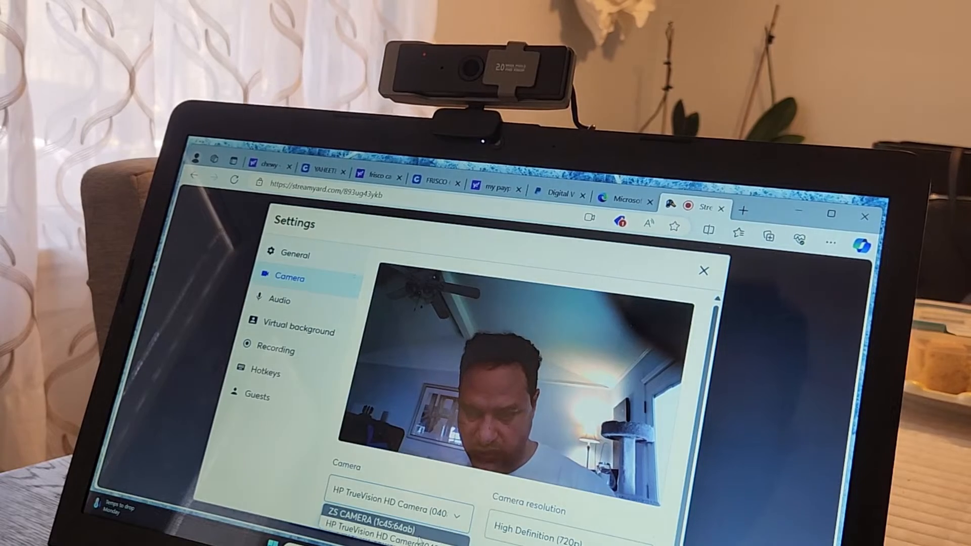